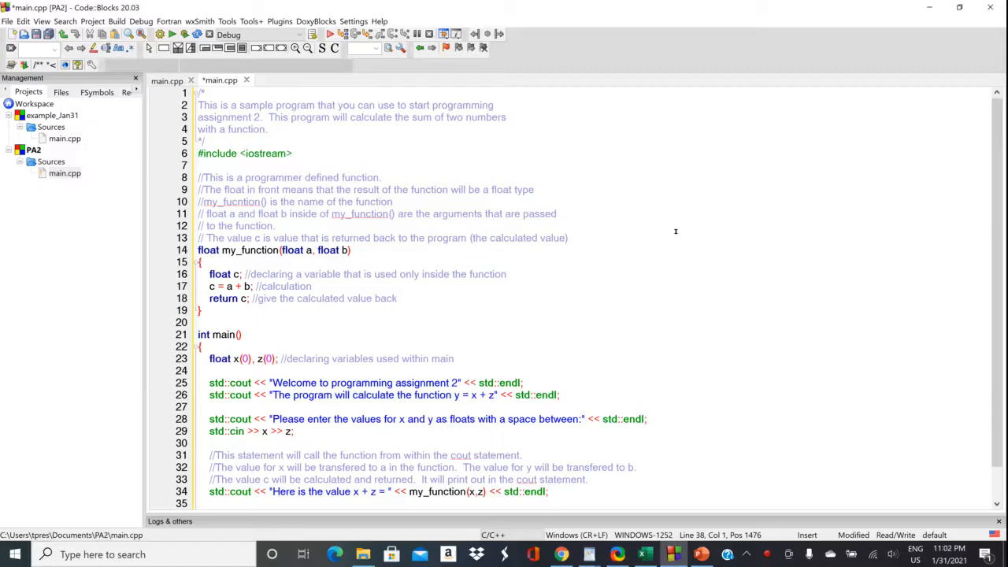
pyautogui.moveTo(614, 218)
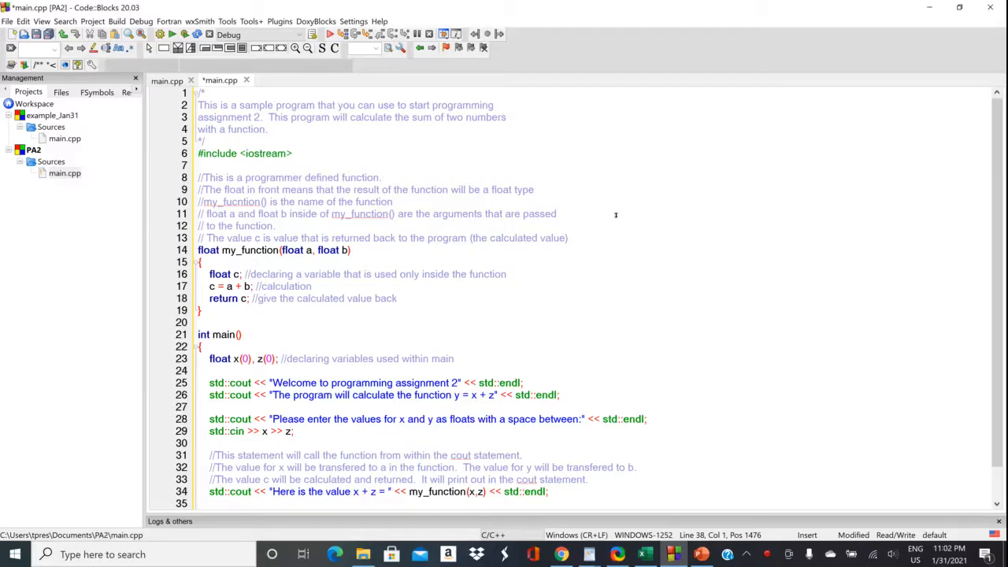
pyautogui.moveTo(566, 276)
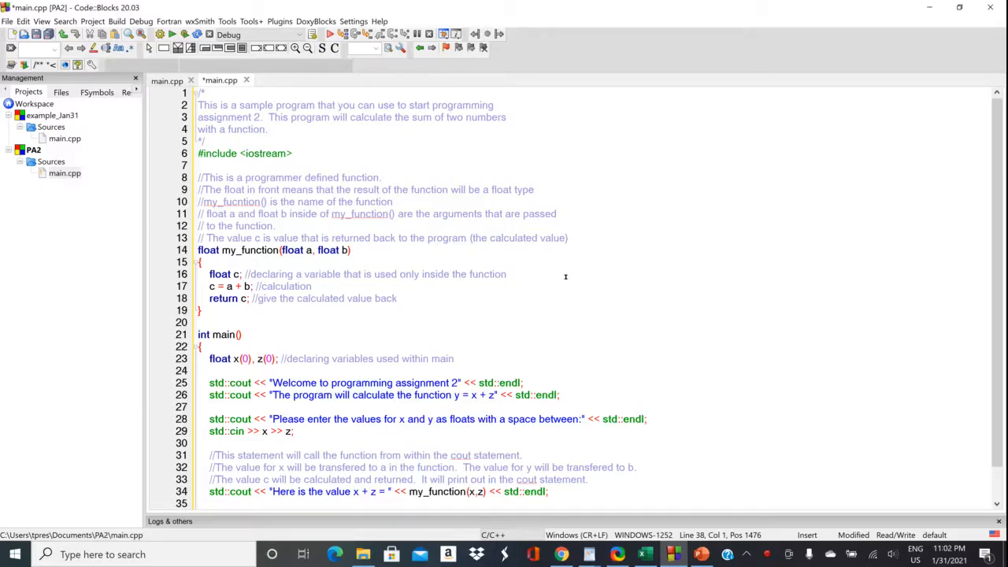
pyautogui.moveTo(575, 268)
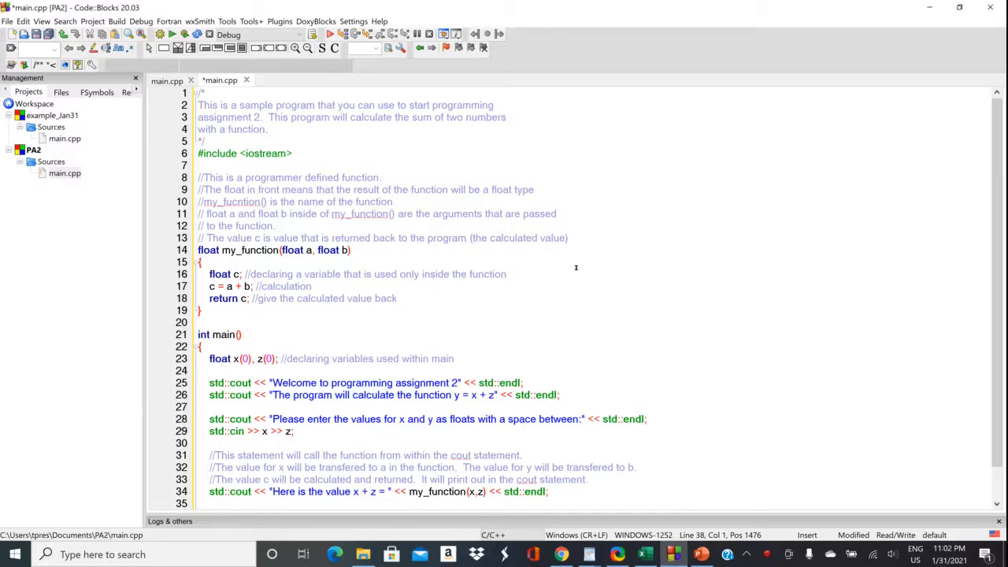
pyautogui.moveTo(579, 260)
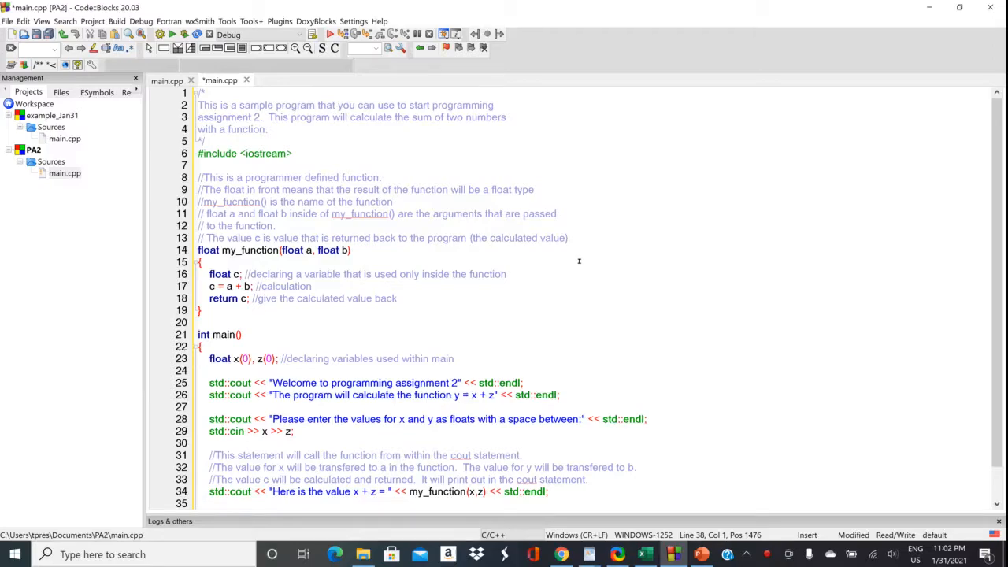
pyautogui.moveTo(579, 266)
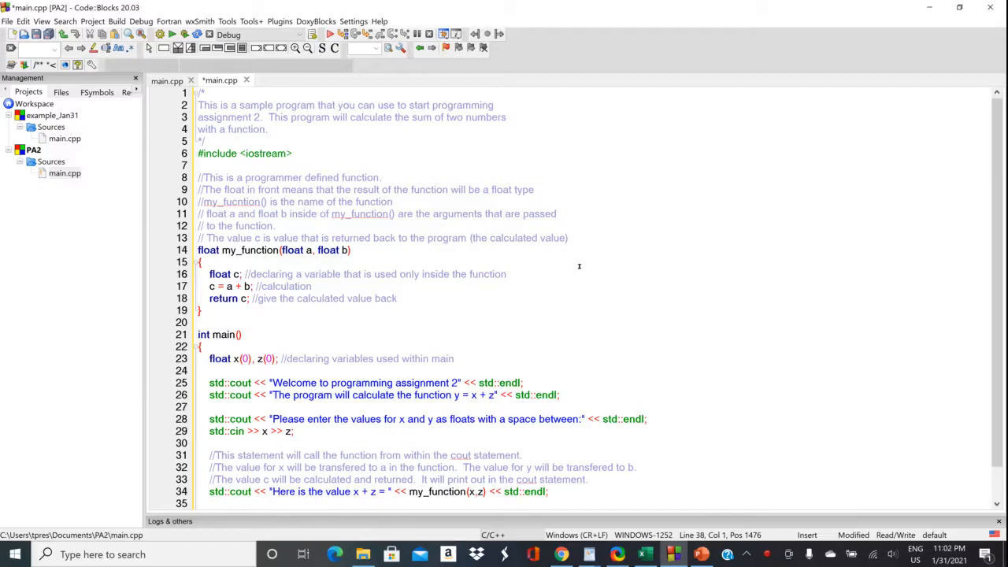
pyautogui.moveTo(585, 261)
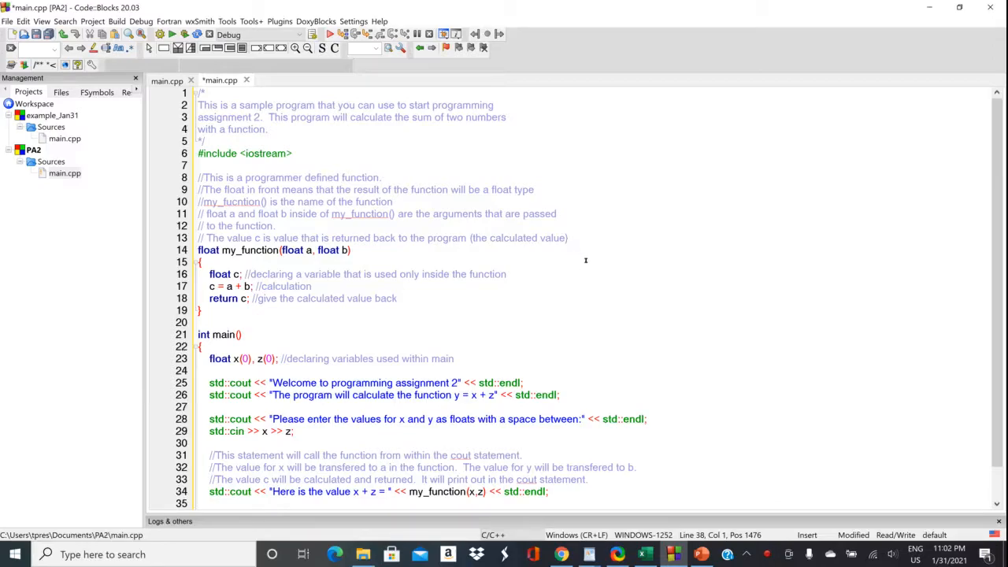
# Step: Open the new project wizard, choose Console application, then cancel without creating anything
pyautogui.scroll(-3)
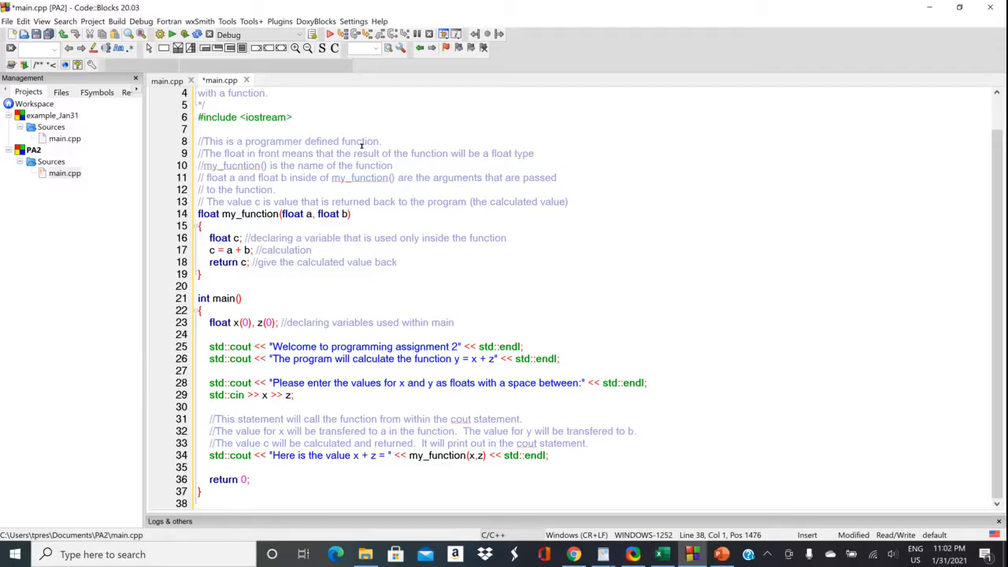
pyautogui.moveTo(362, 145)
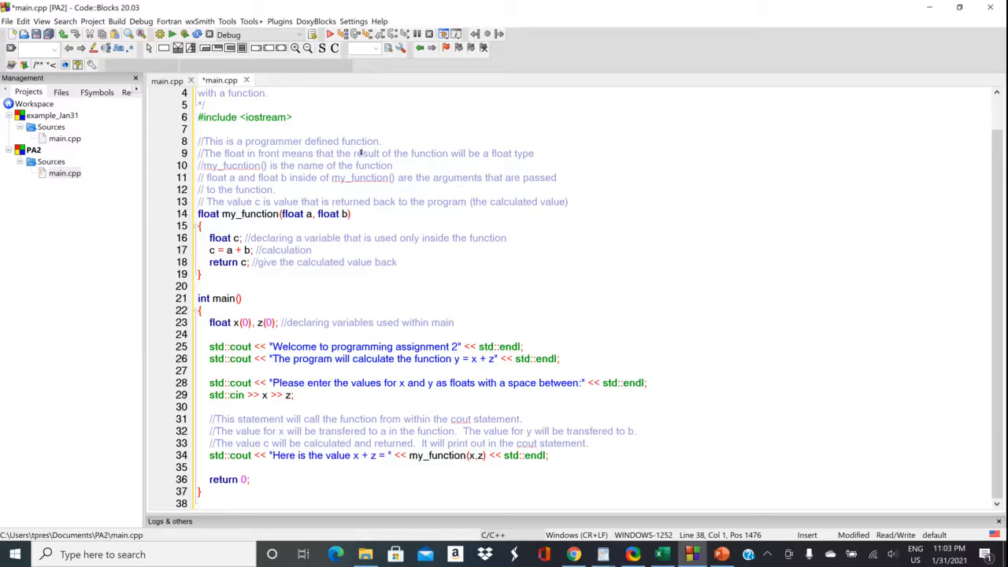
pyautogui.moveTo(371, 130)
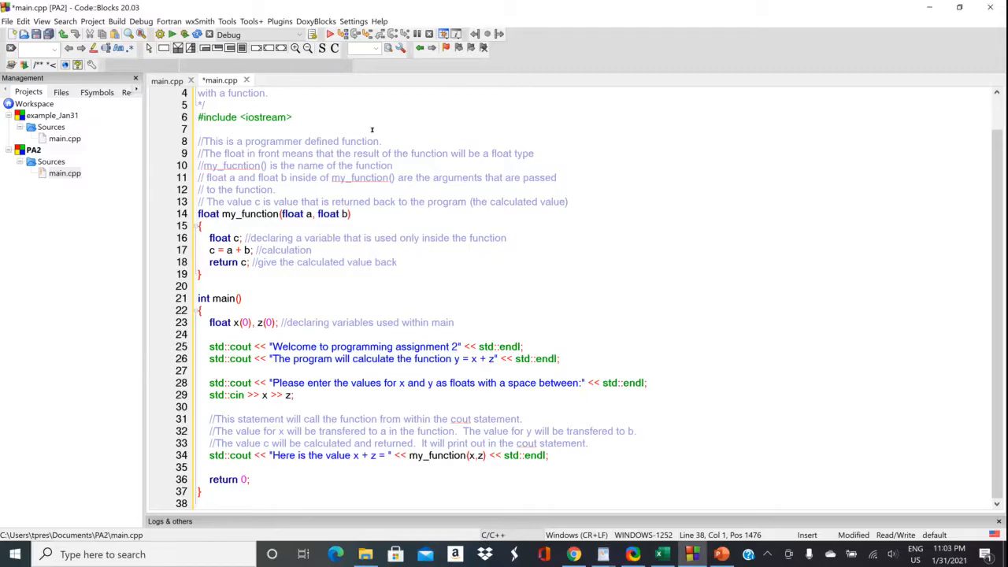
pyautogui.click(7, 22)
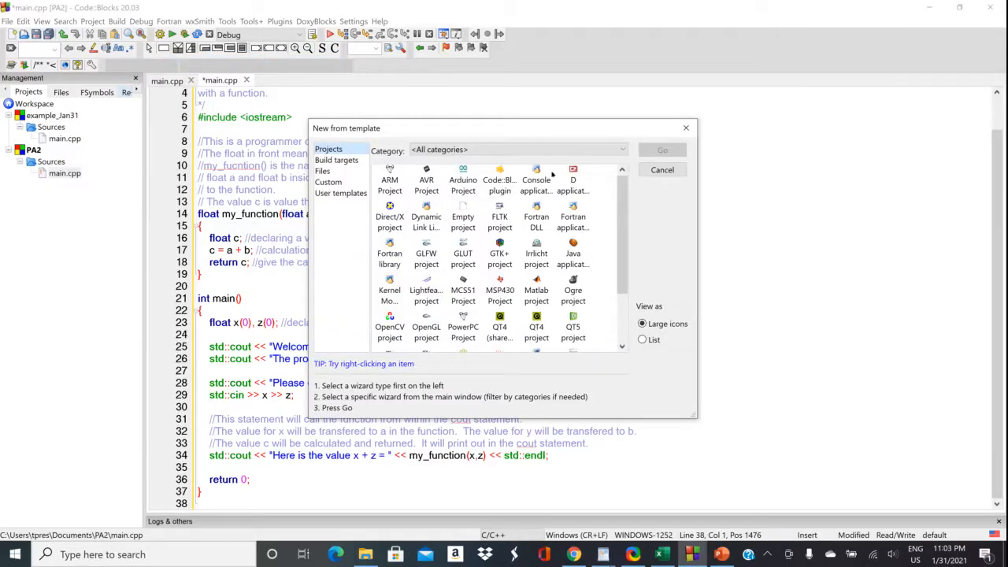
pyautogui.click(537, 179)
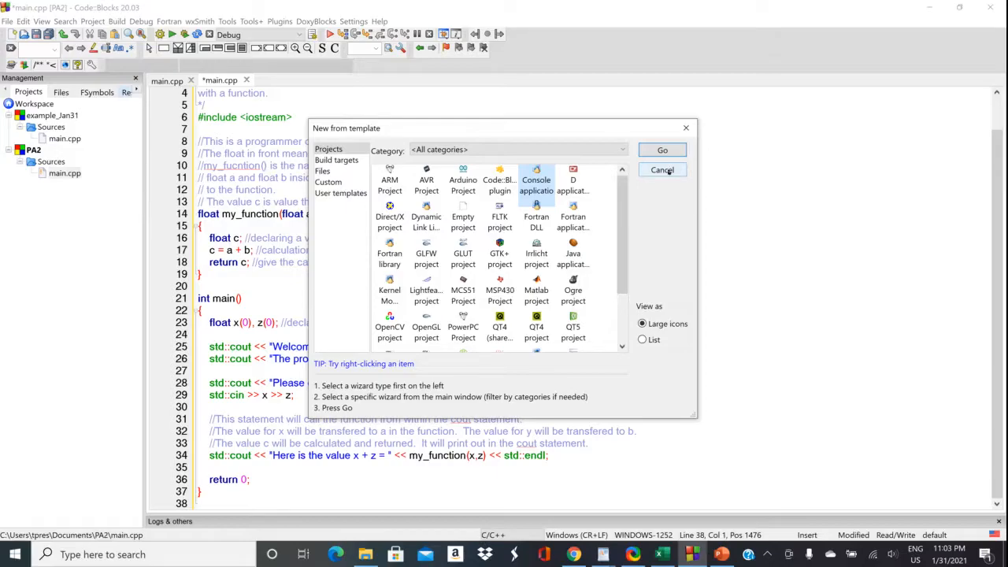
pyautogui.click(661, 169)
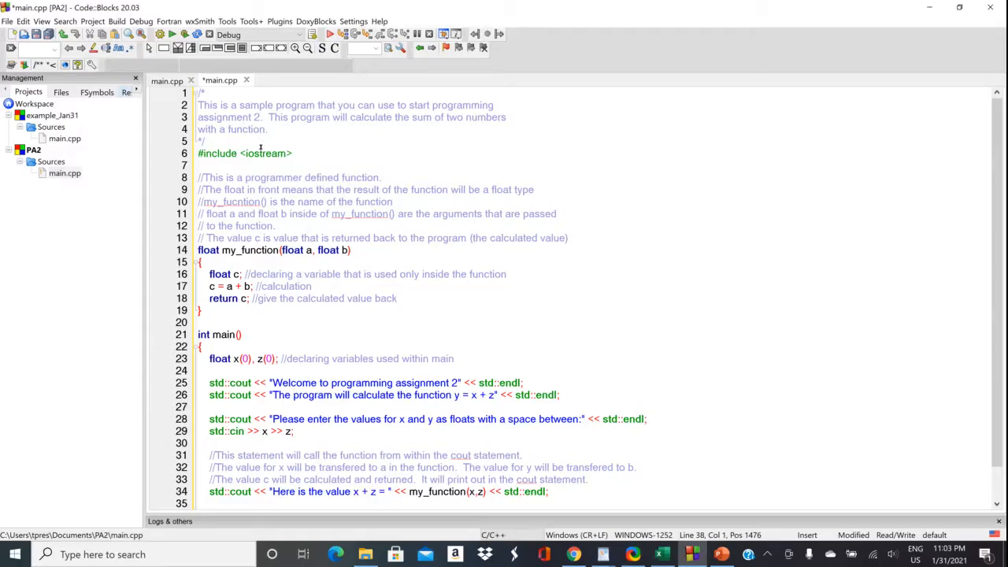
pyautogui.moveTo(471, 166)
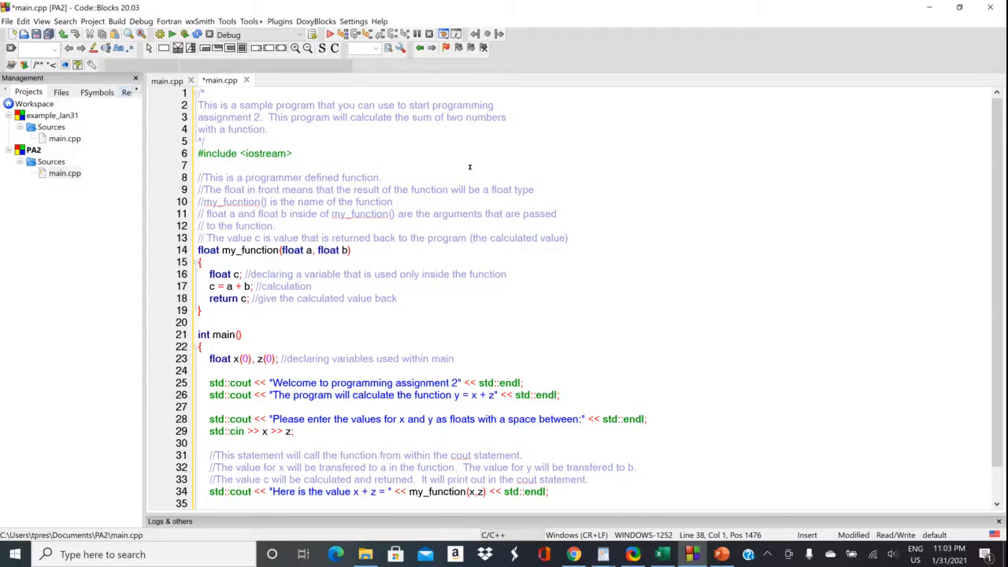
pyautogui.scroll(-3)
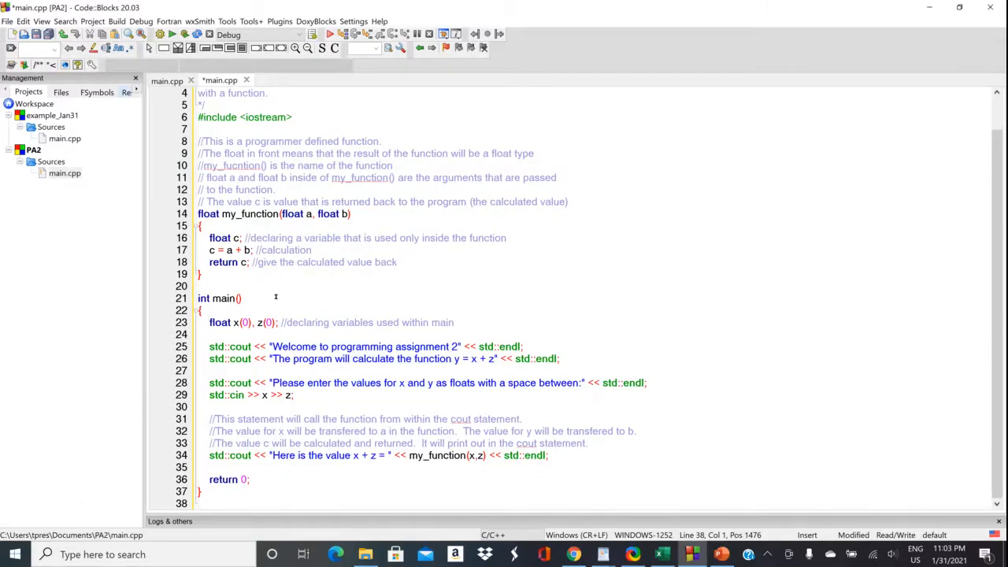
pyautogui.moveTo(255, 311)
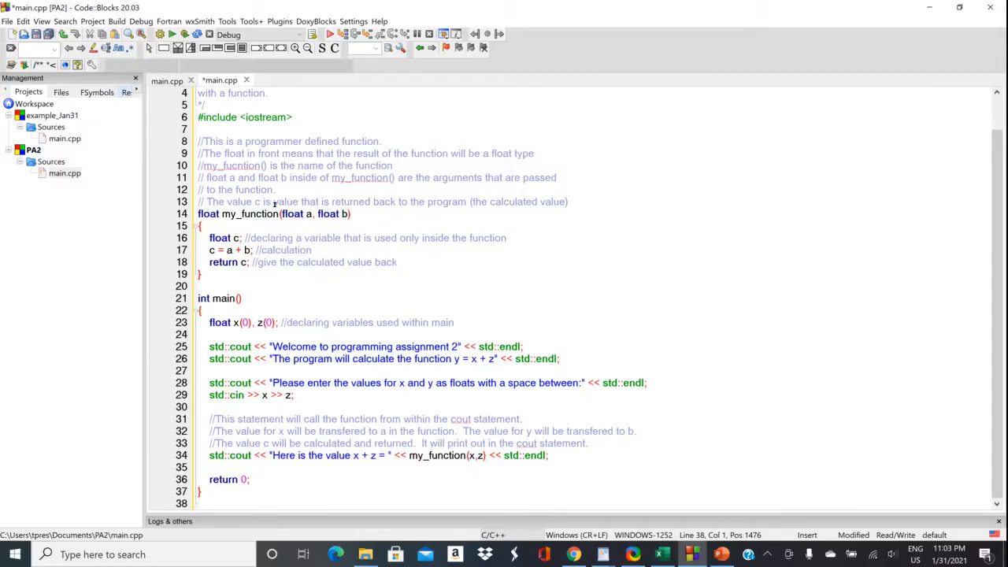
pyautogui.moveTo(252, 299)
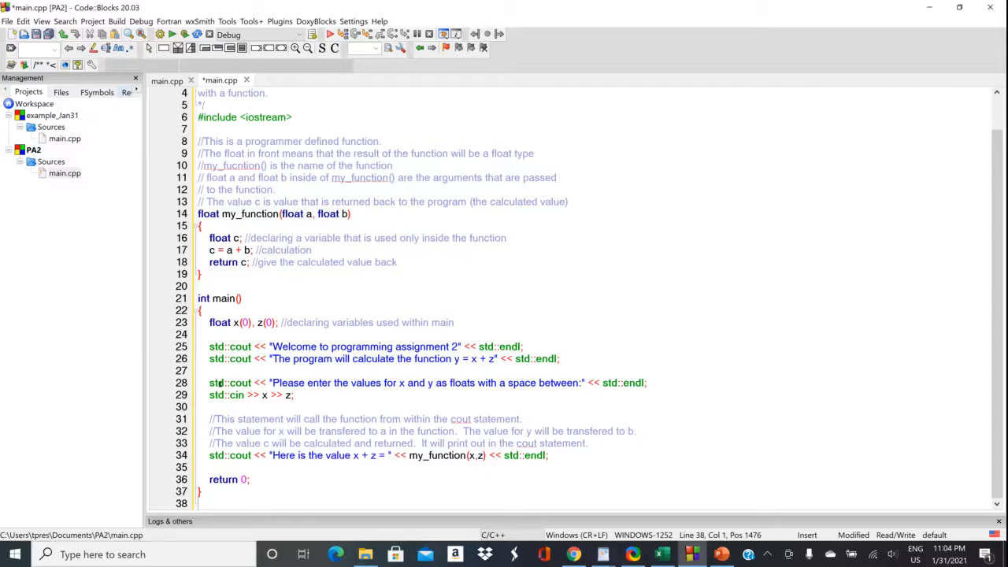
pyautogui.moveTo(459, 376)
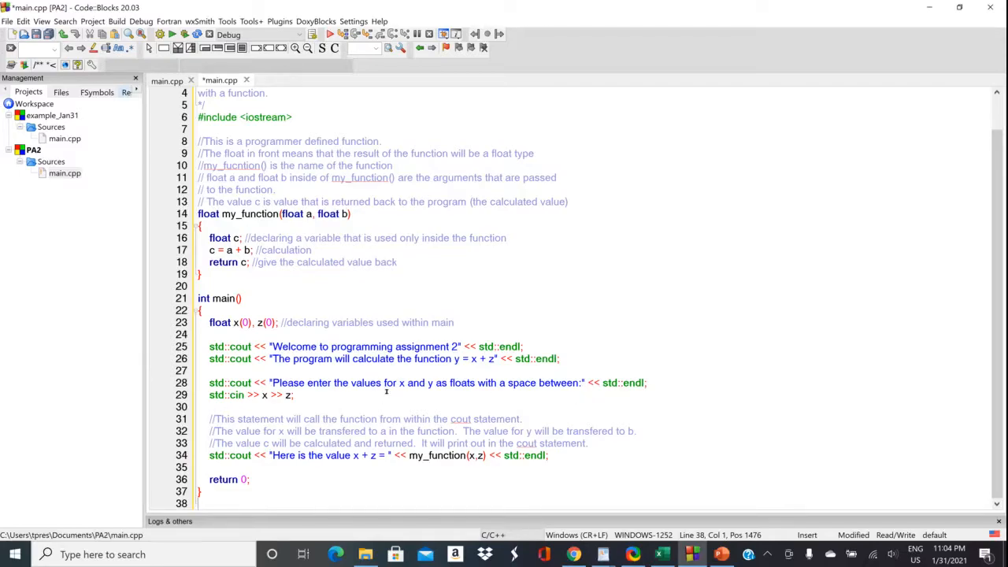
pyautogui.moveTo(428, 401)
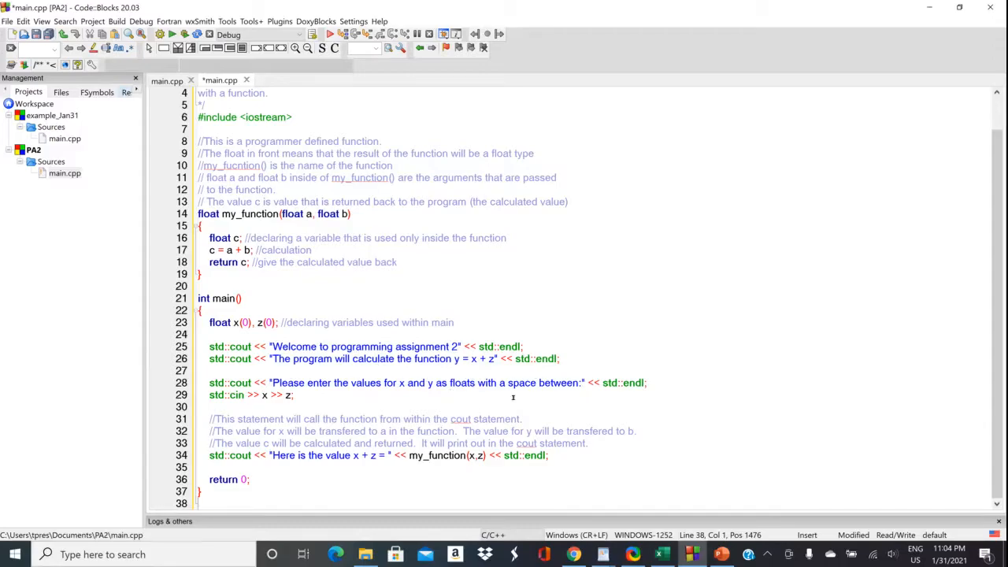
pyautogui.moveTo(323, 444)
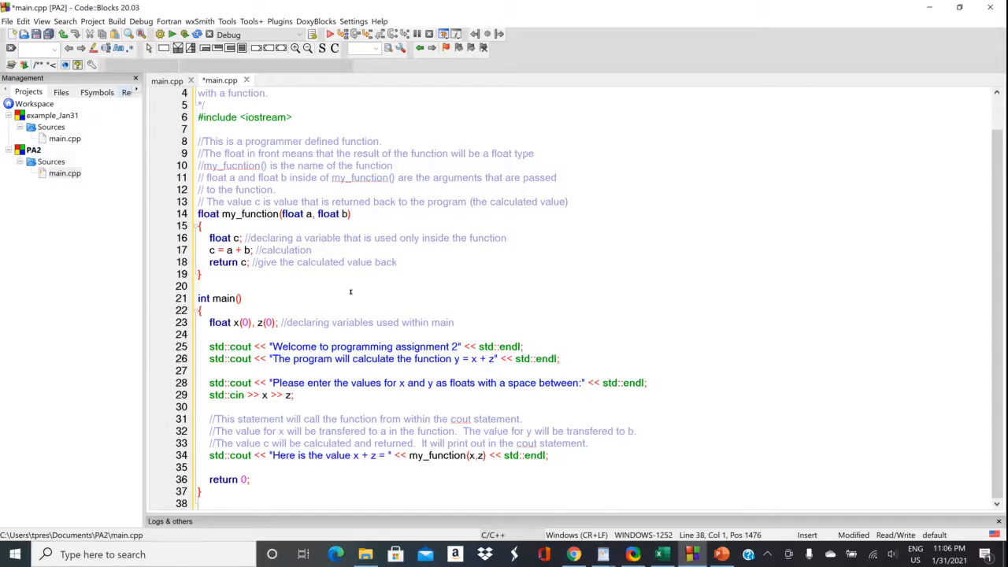
pyautogui.moveTo(438, 416)
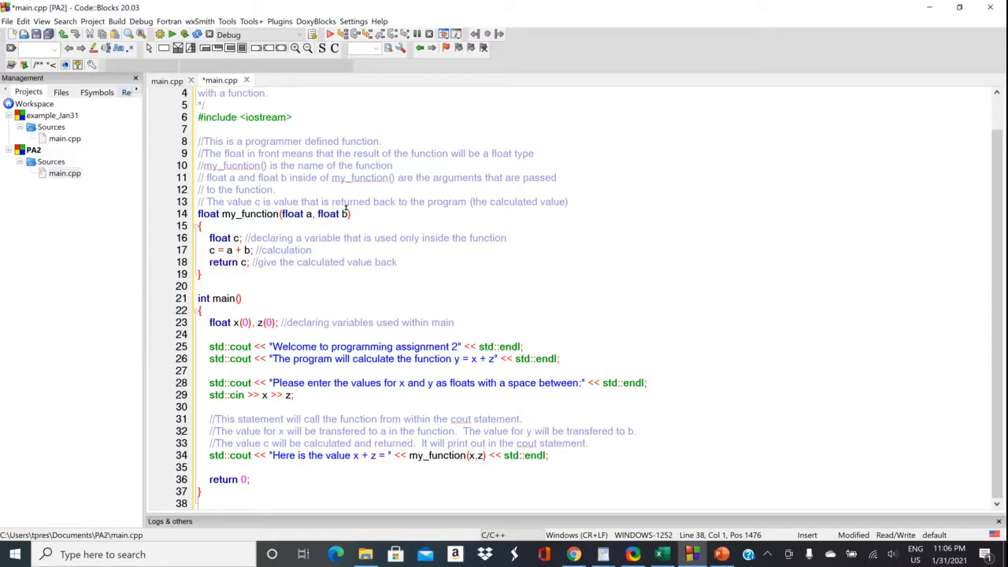
pyautogui.moveTo(481, 297)
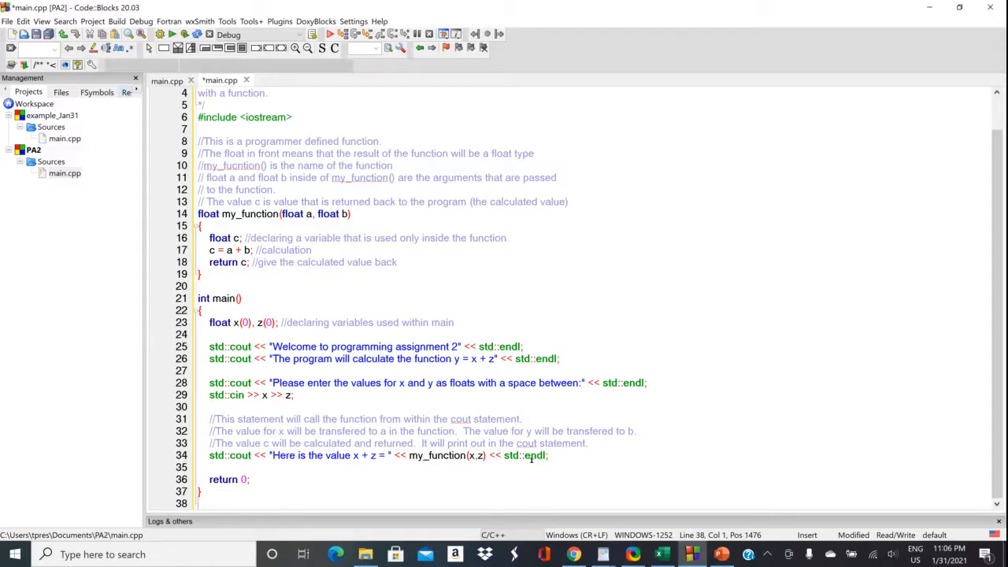
pyautogui.moveTo(415, 297)
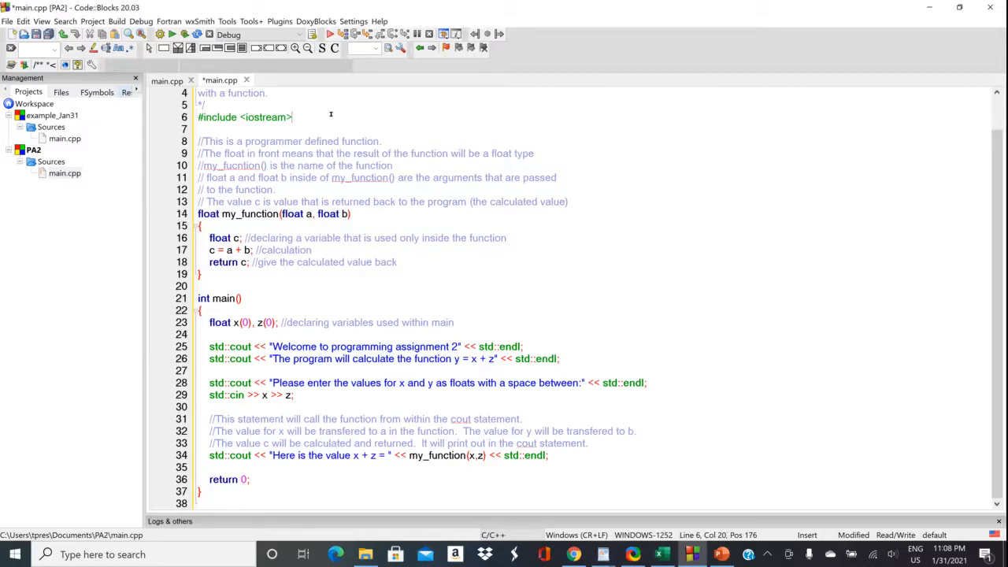
# Step: Briefly add then remove #include <cmath>, save main.cpp, and build and run PA2
pyautogui.press('enter')
pyautogui.write('#')
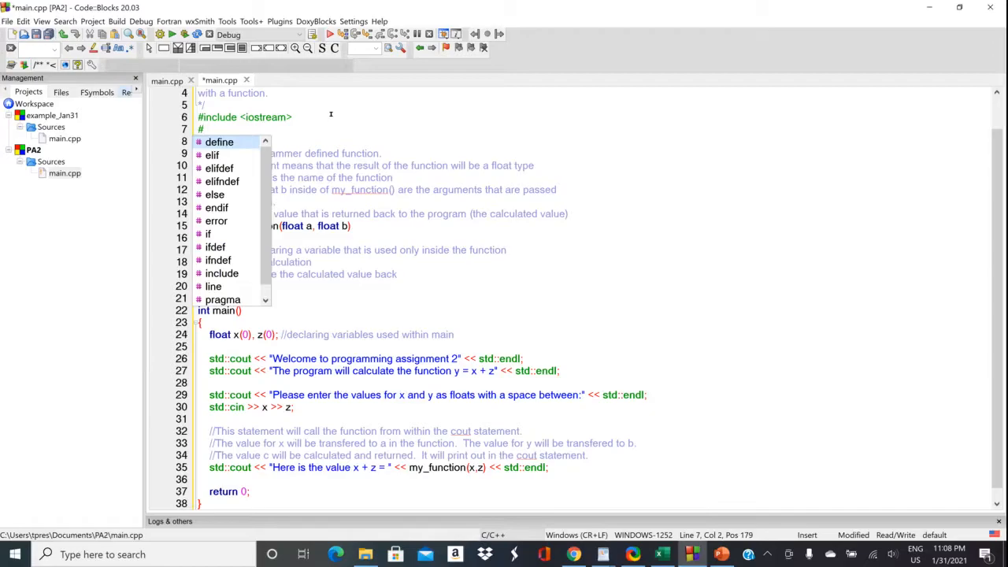
pyautogui.write('include')
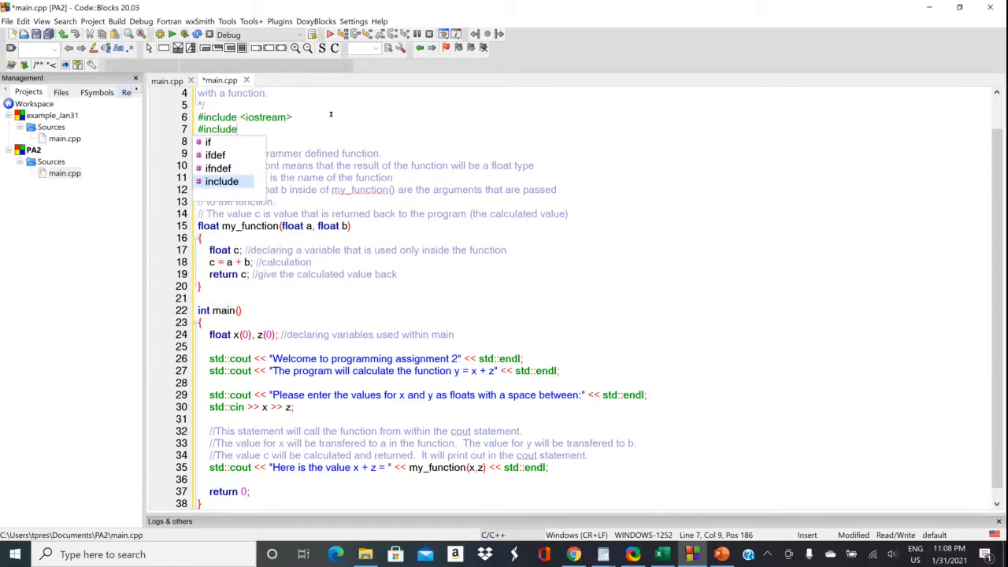
pyautogui.write('<cm')
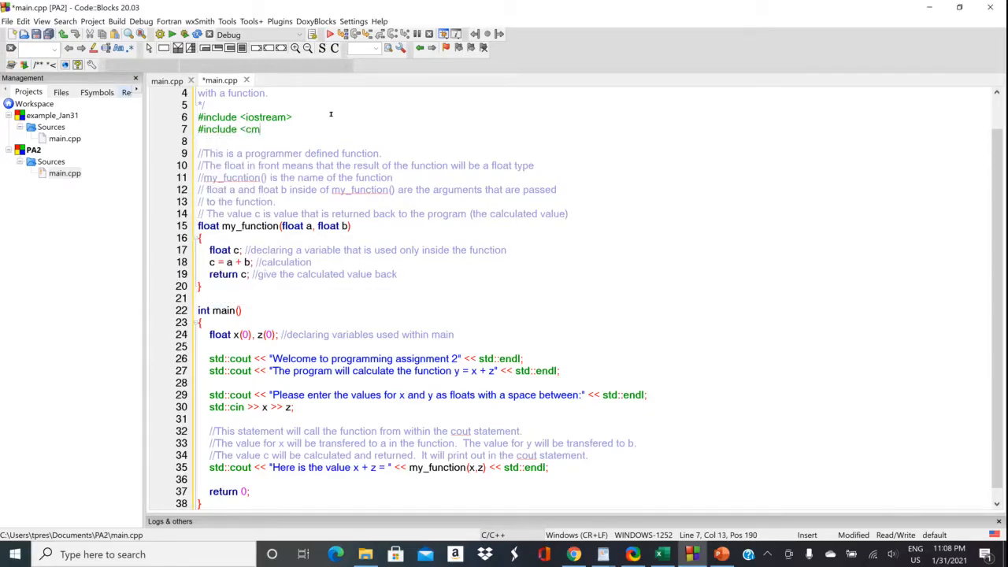
pyautogui.write('ath>')
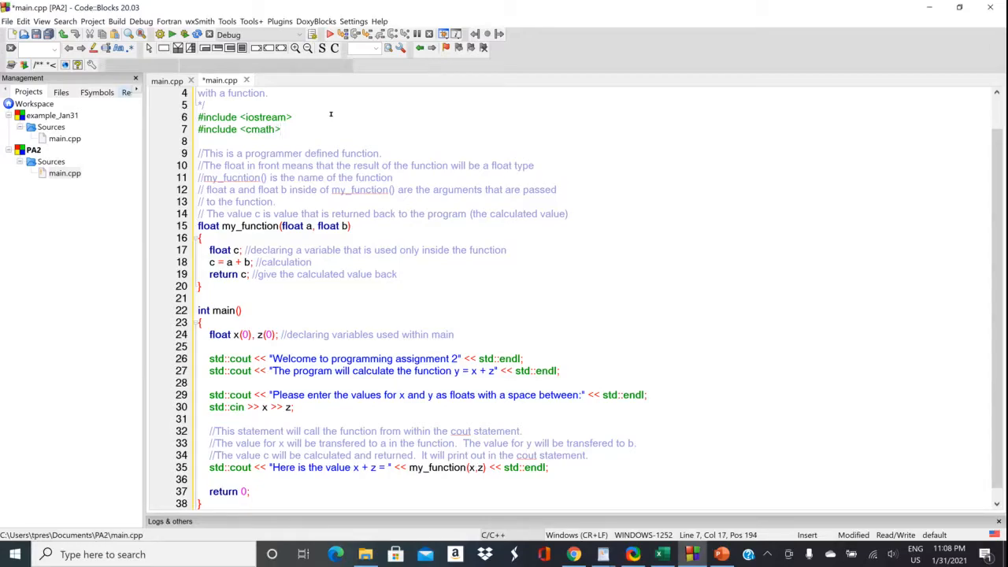
pyautogui.moveTo(322, 197)
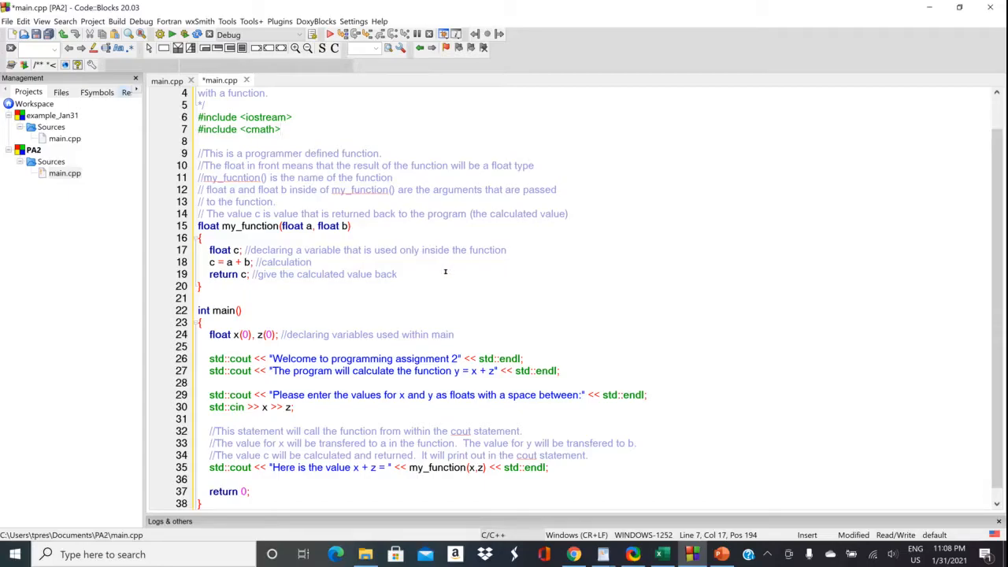
pyautogui.moveTo(244, 152)
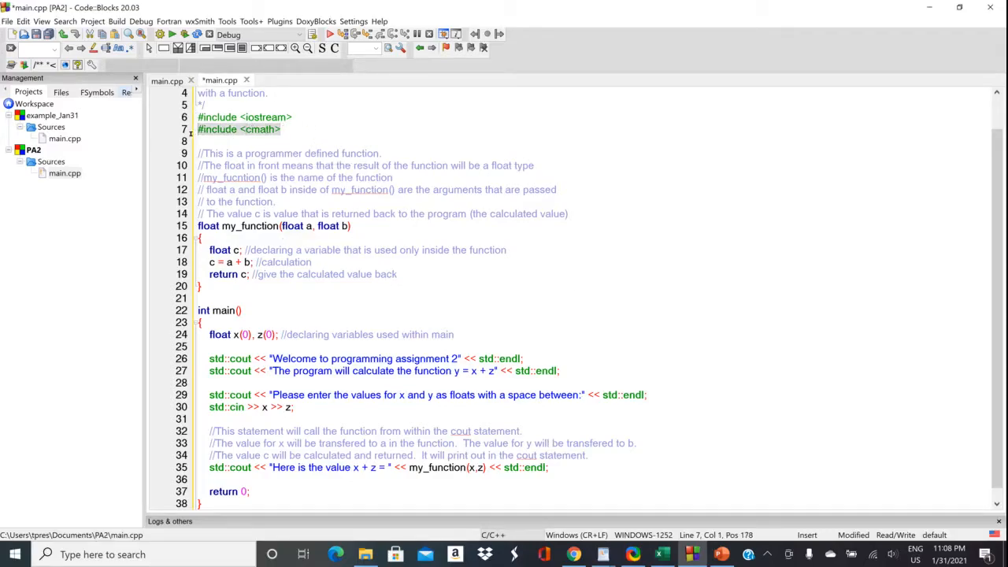
pyautogui.press('Delete')
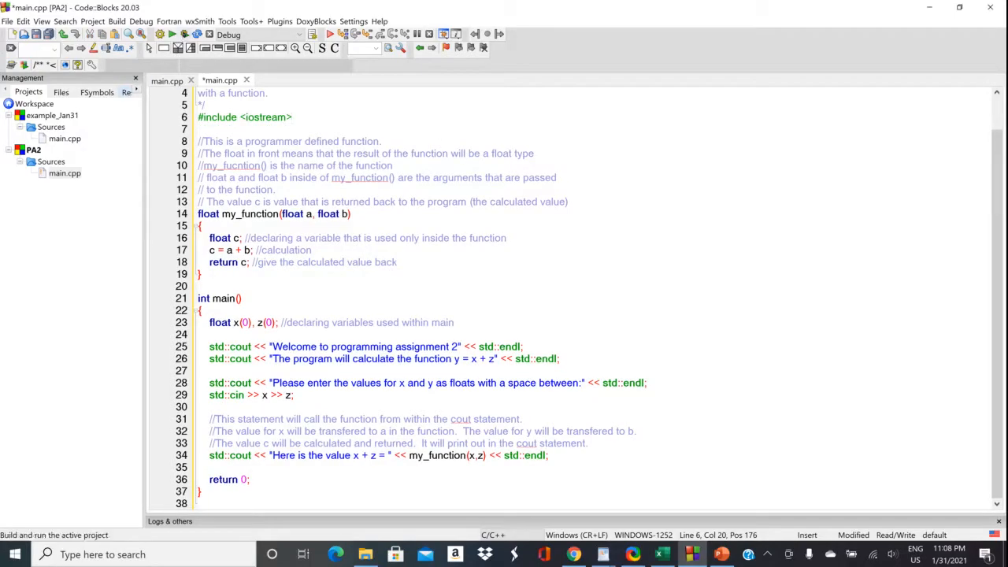
pyautogui.press('ctrl+s')
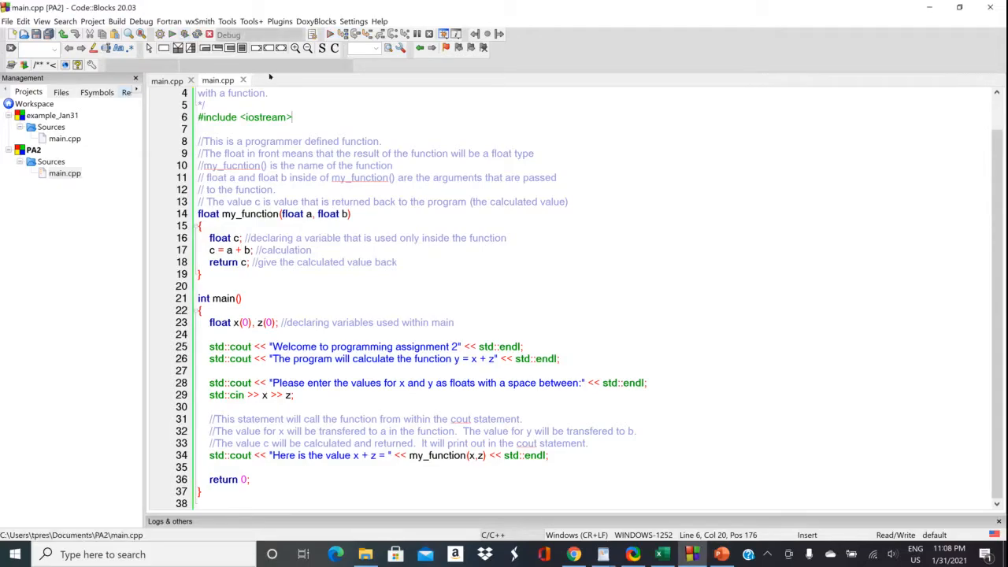
pyautogui.click(183, 34)
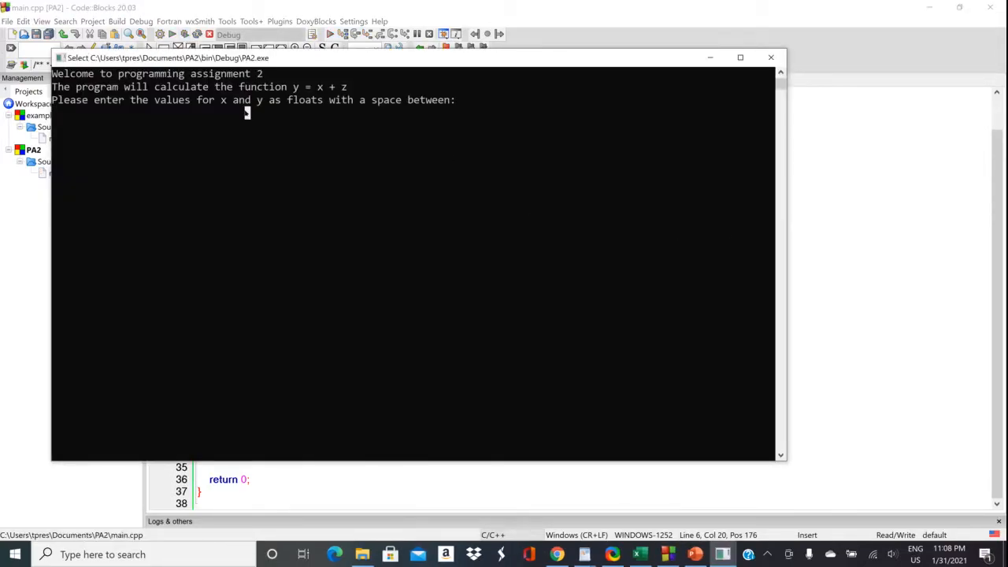
# Step: Enter 1.23 and 4.56 so PA2 prints x + z = 5.79, then close the console
pyautogui.write('1.23')
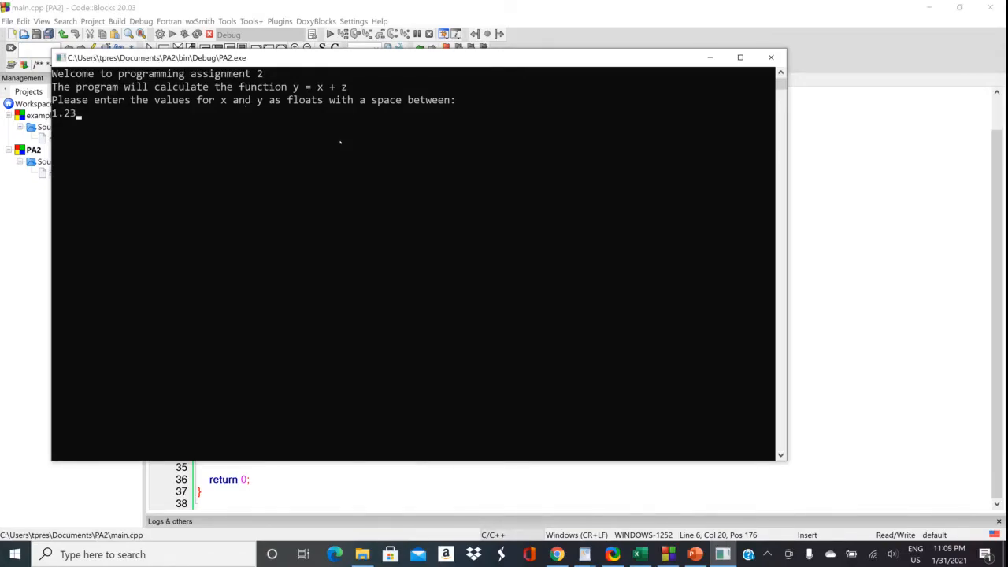
pyautogui.write('4.5')
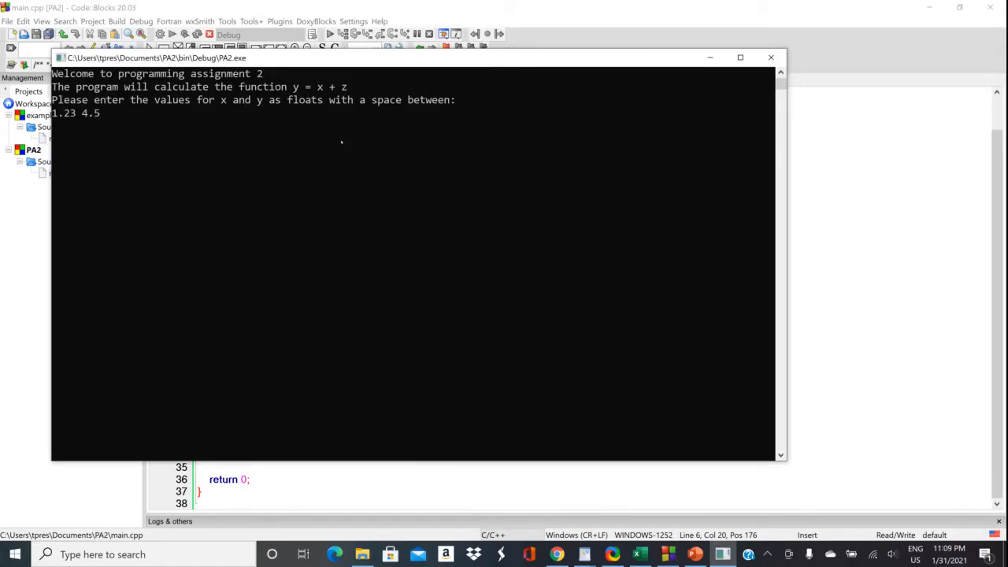
pyautogui.press('enter')
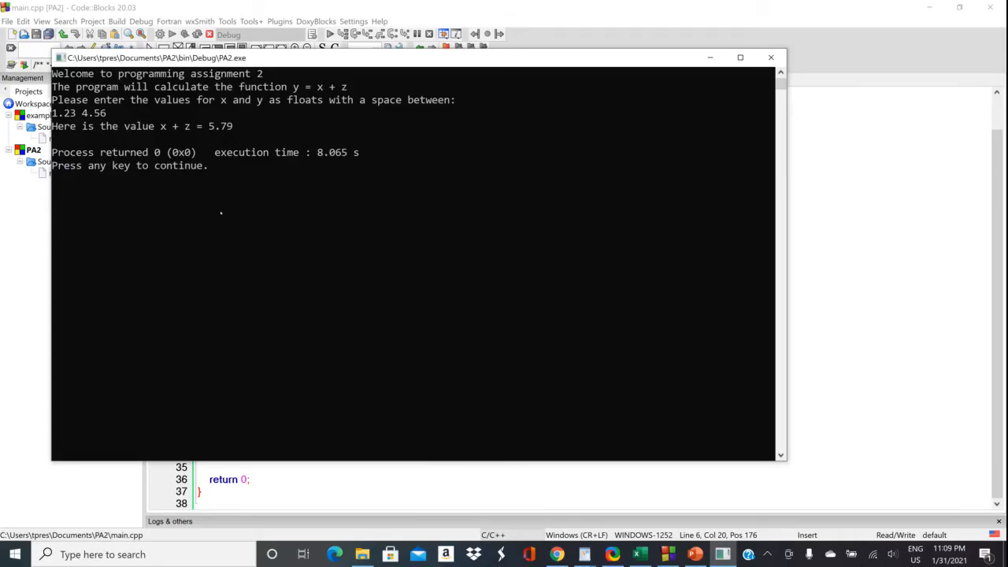
pyautogui.click(770, 57)
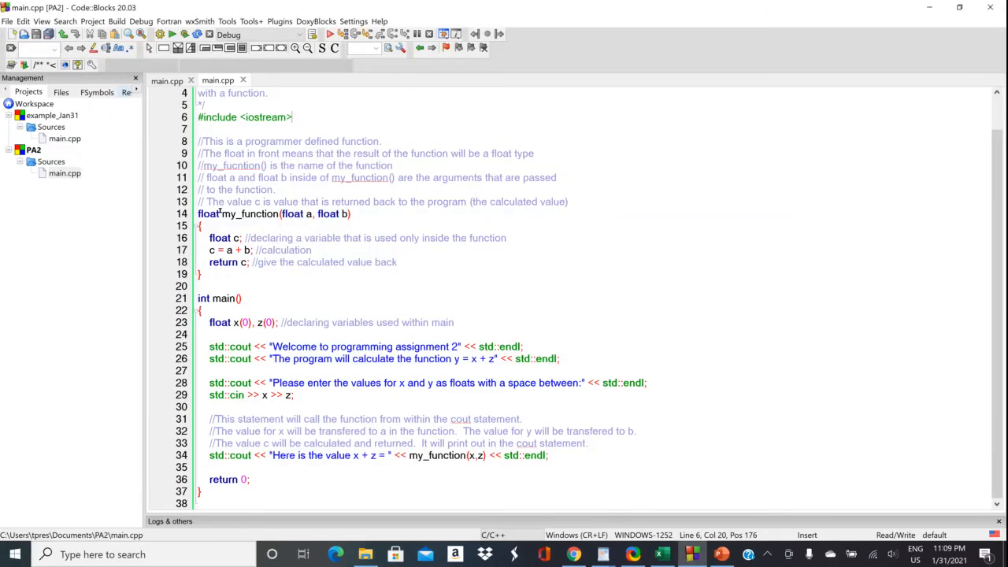